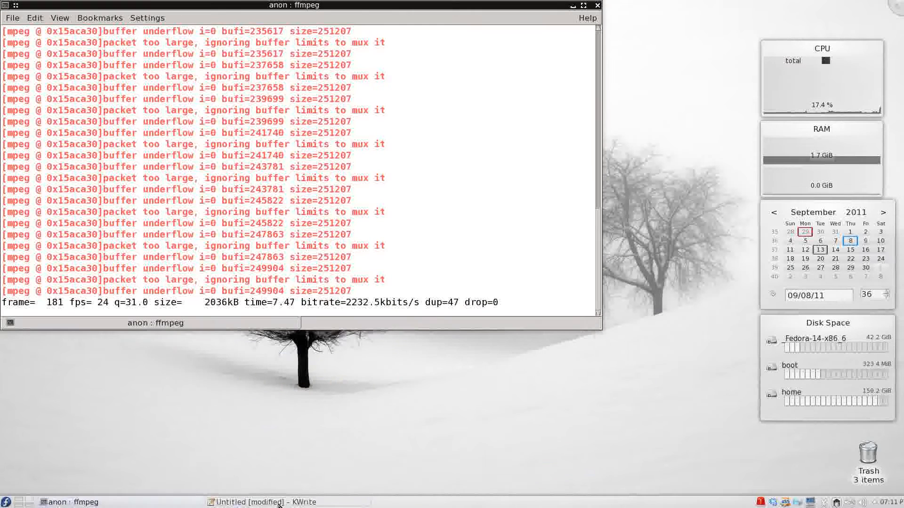
Step: Raise the 'Untitled [modified] – KWrite' lyrics window from the taskbar for reading
{"action": "left_click", "coordinate": [244, 503]}
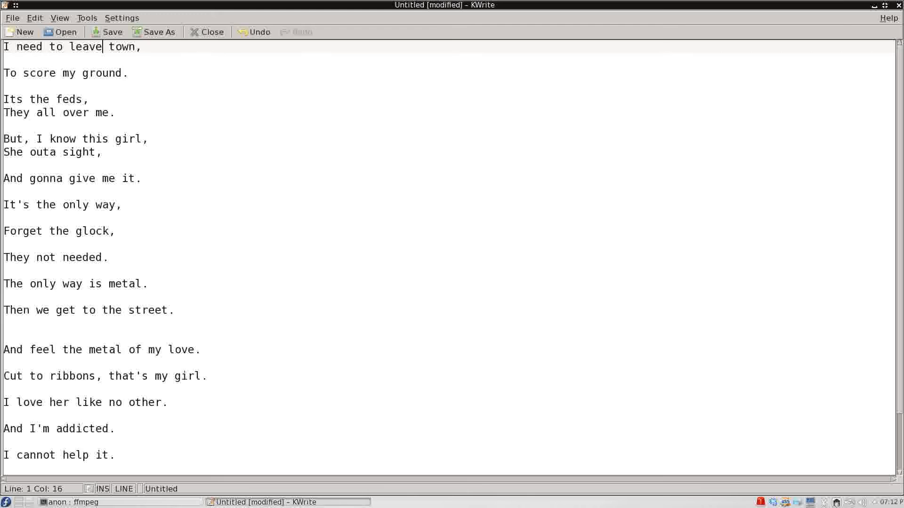
{"action": "mouse_move", "coordinate": [11, 490]}
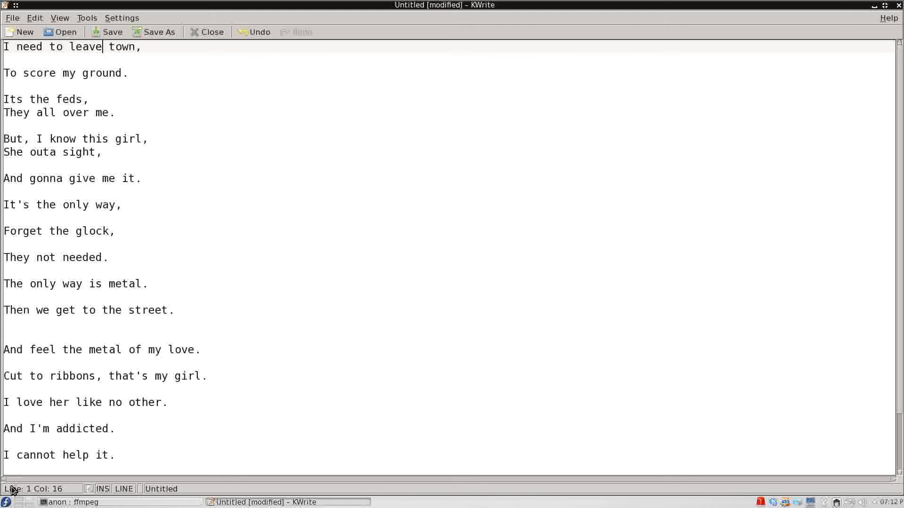